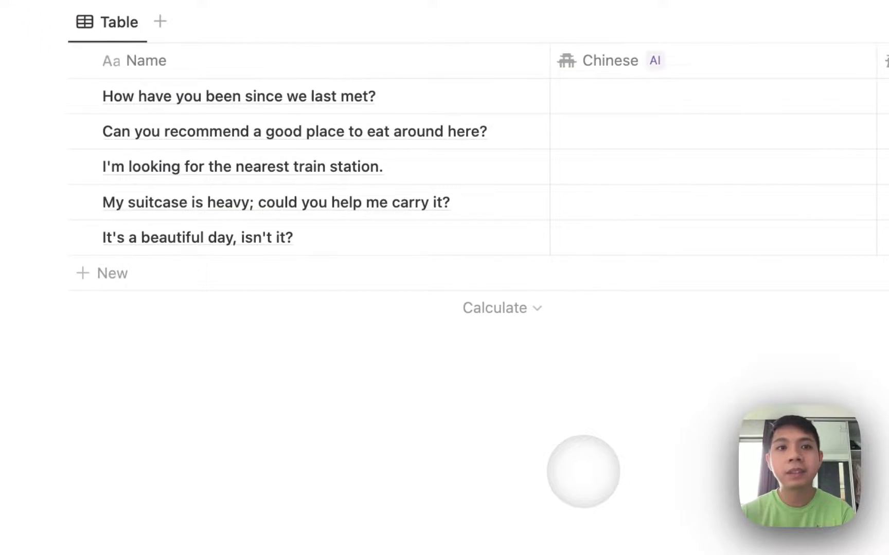
mouse_move(307, 97)
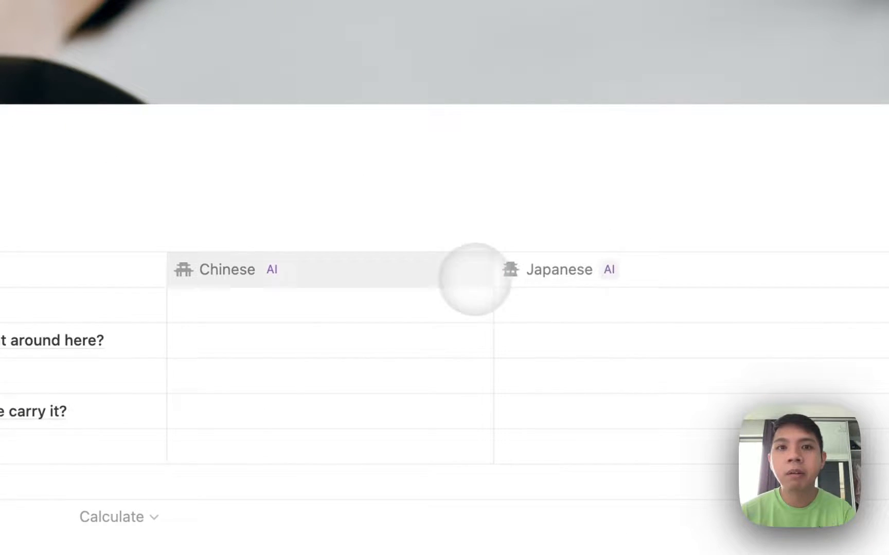
- Scroll the table right to reach the + at the end of the header
scroll("right", 3)
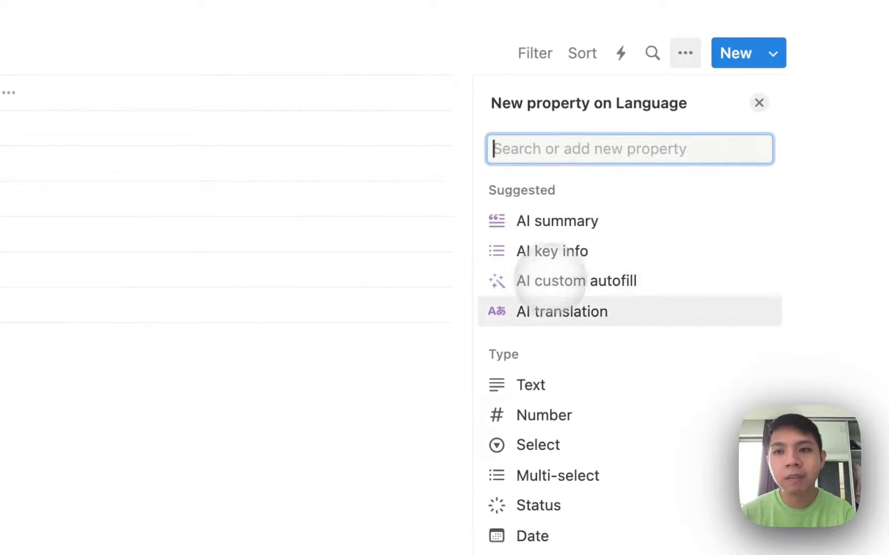
- Add an AI translation property to the Language table
left_click(562, 312)
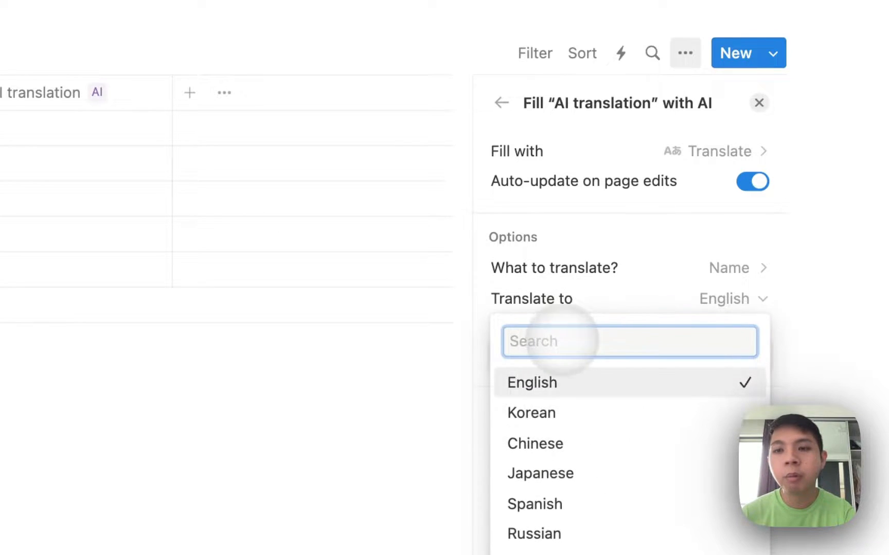
mouse_move(531, 412)
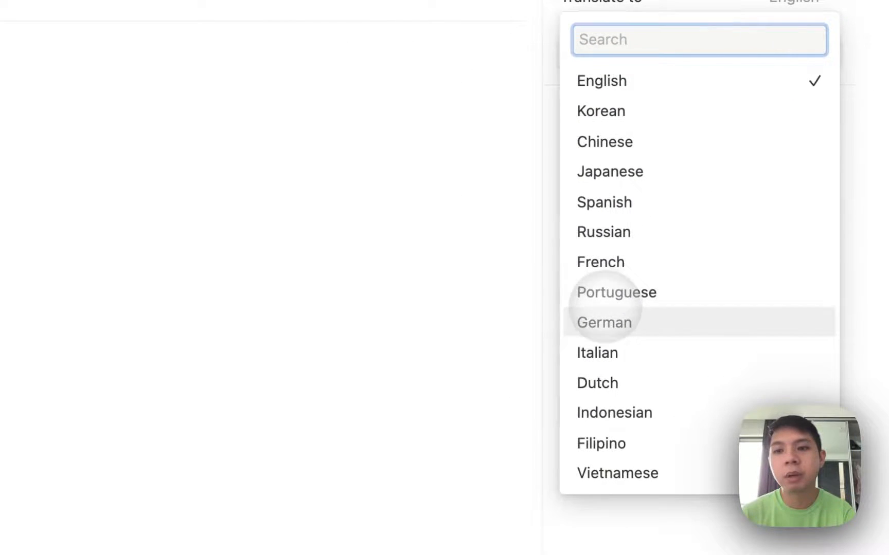
mouse_move(601, 443)
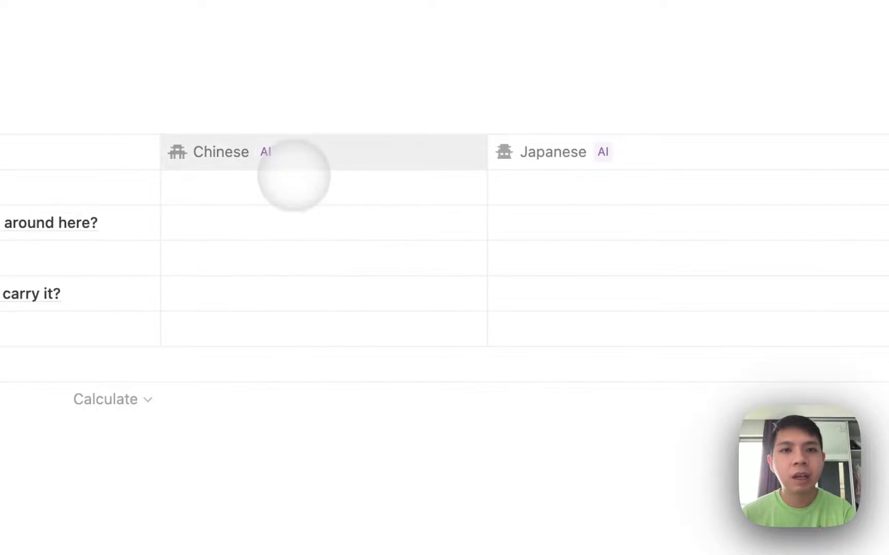
- Run Update all pages on the Chinese and Japanese columns to translate all five phrases
left_click(220, 152)
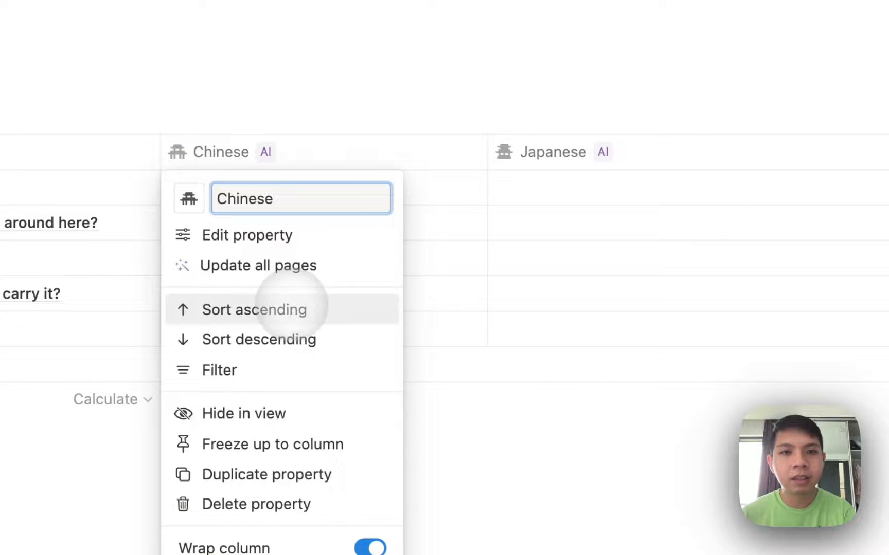
left_click(258, 265)
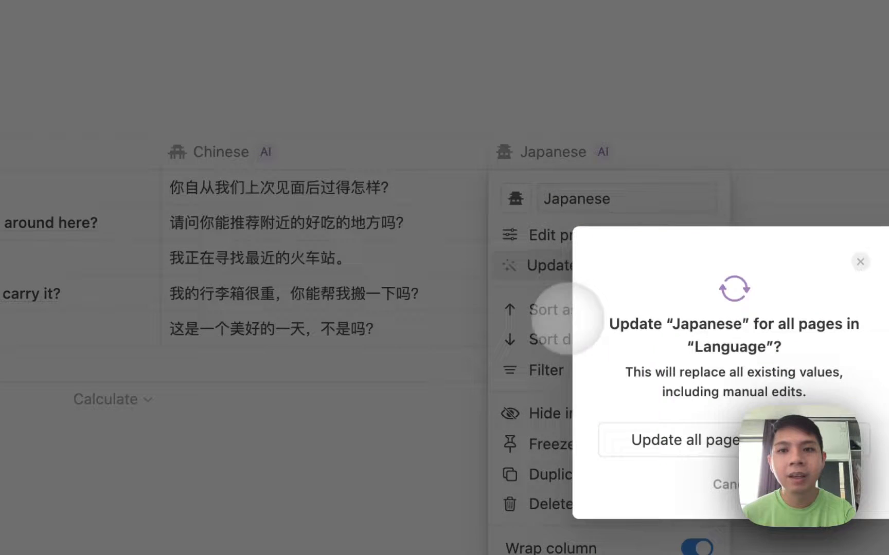
left_click(671, 440)
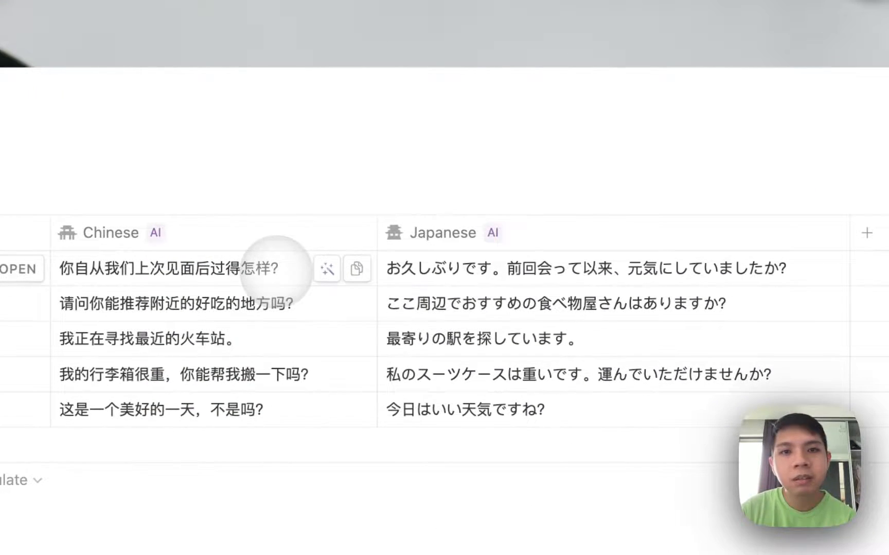
mouse_move(408, 277)
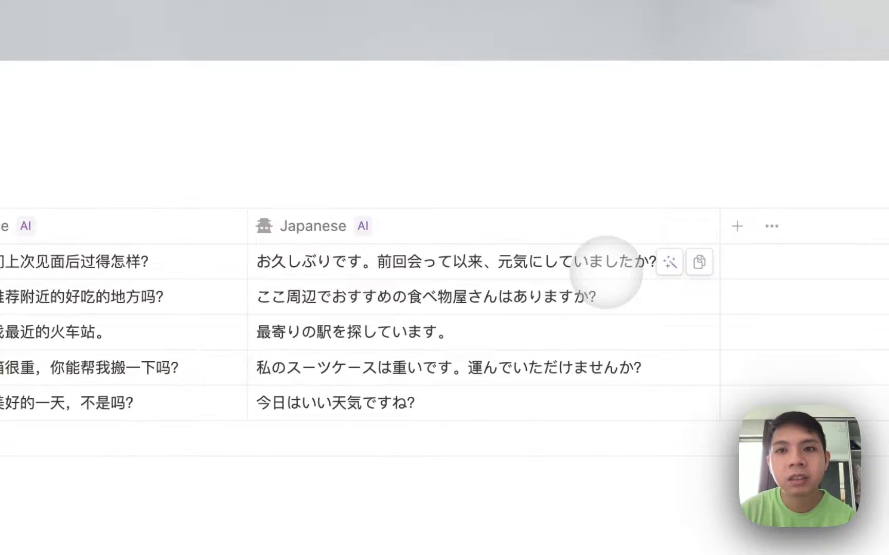
mouse_move(559, 255)
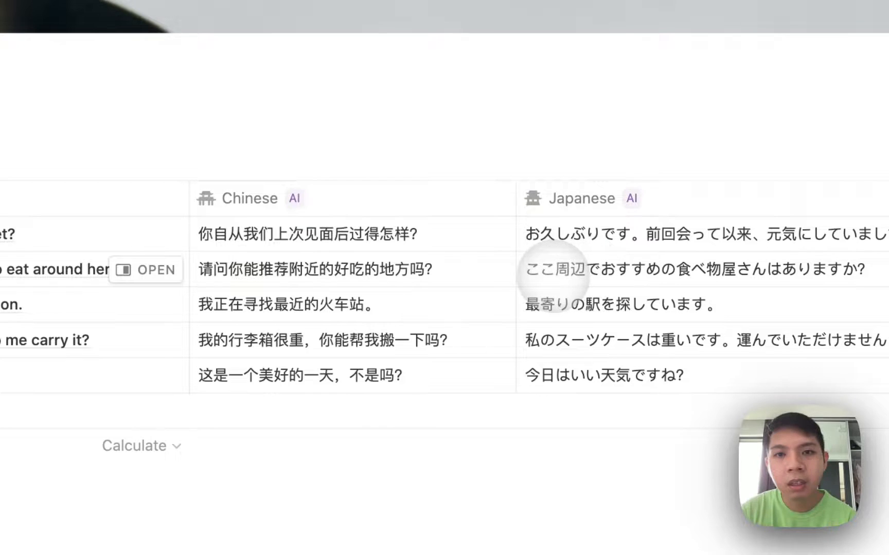
mouse_move(624, 296)
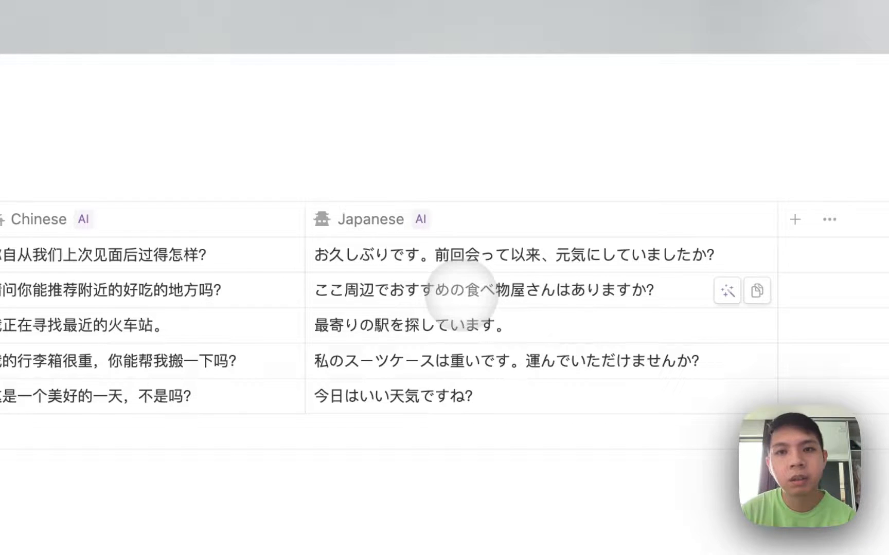
mouse_move(538, 311)
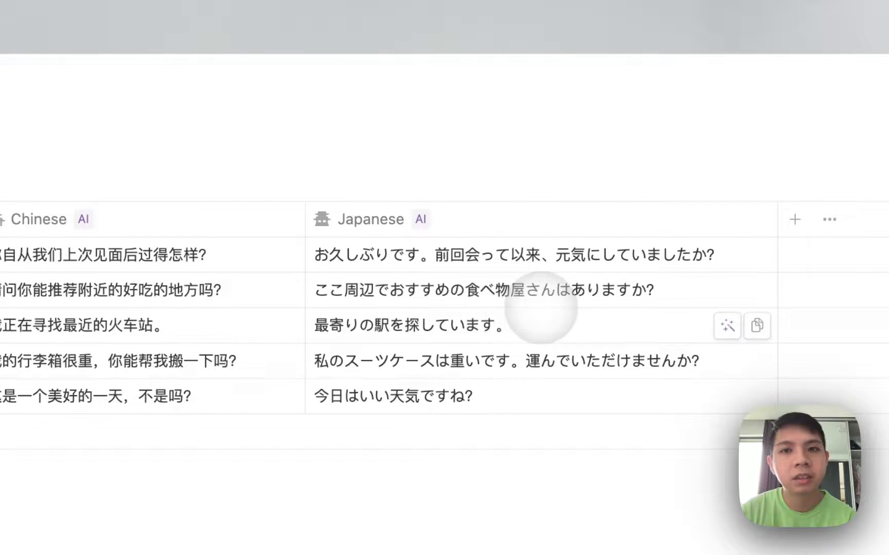
left_click(727, 326)
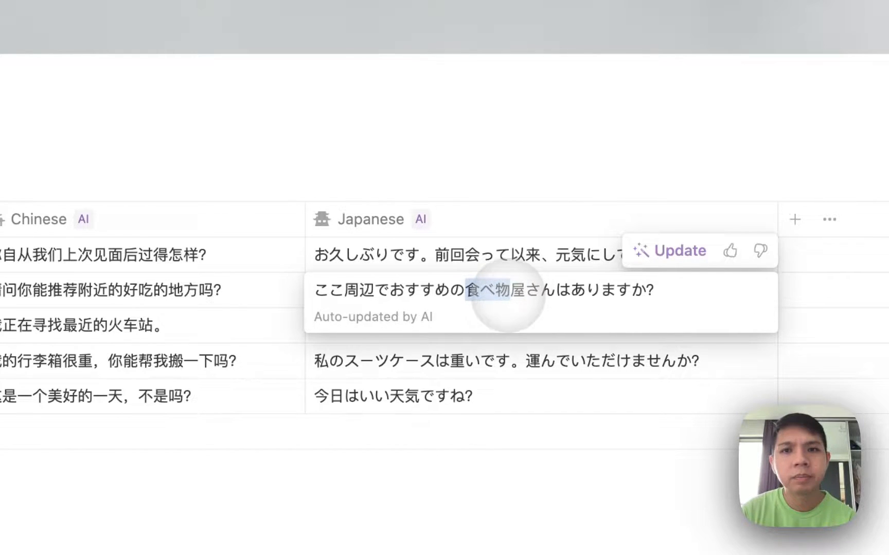
left_click(677, 251)
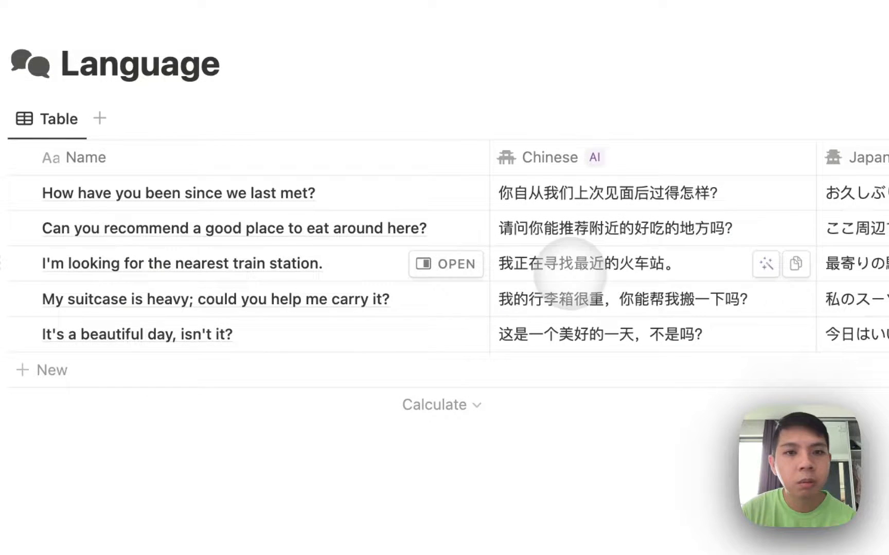
scroll("right", 3)
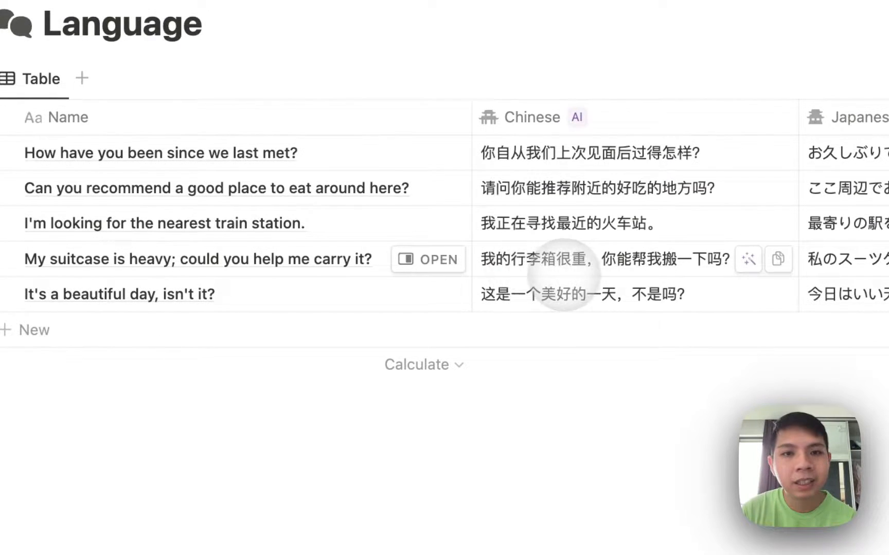
scroll("right", 3)
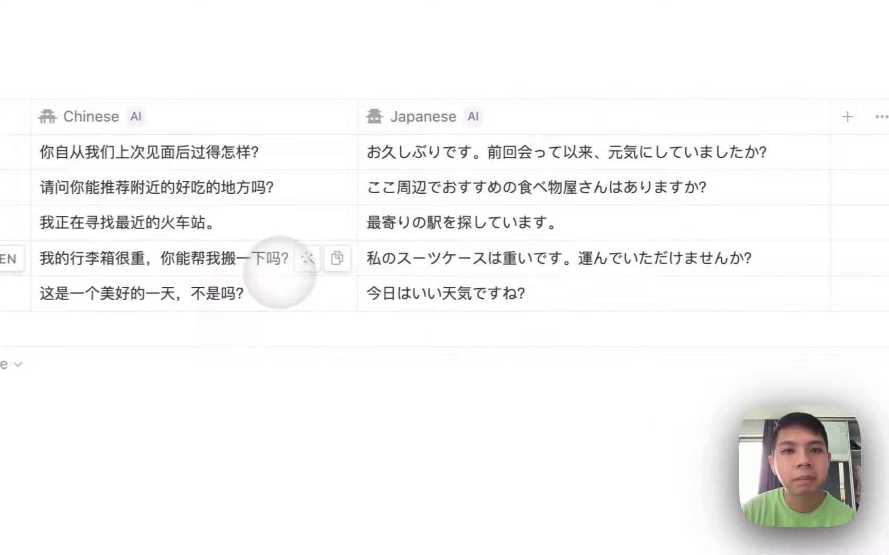
mouse_move(465, 272)
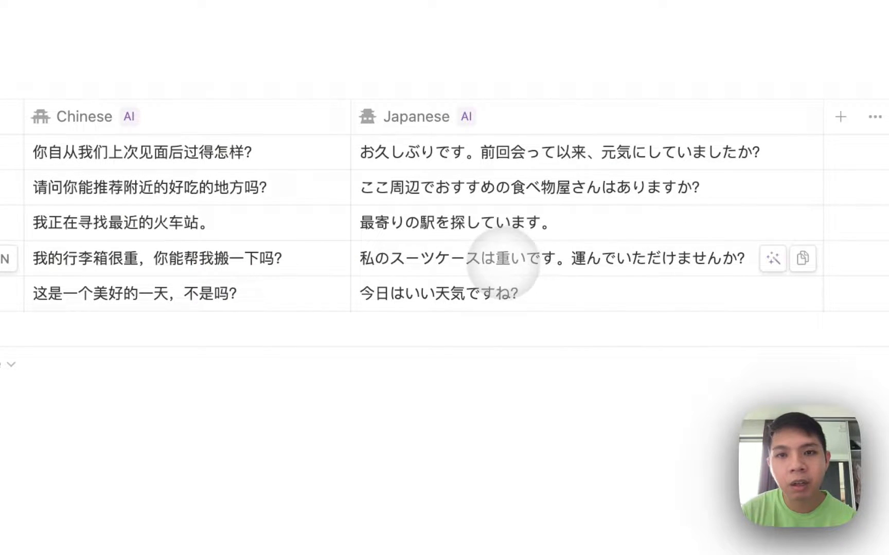
mouse_move(623, 275)
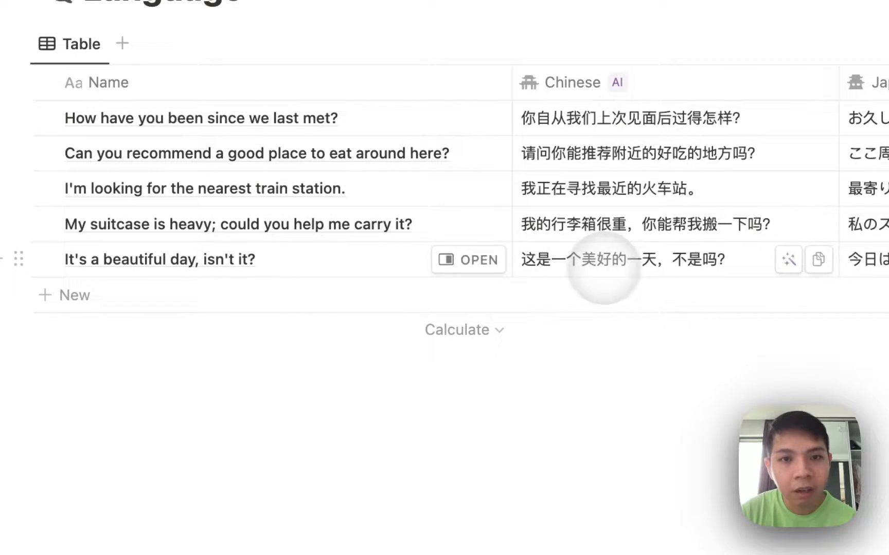
scroll("right", 3)
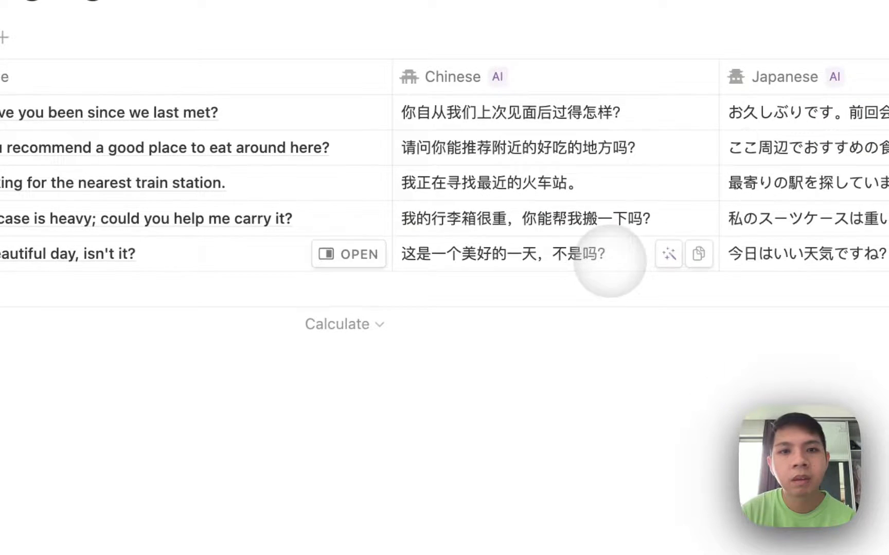
mouse_move(227, 241)
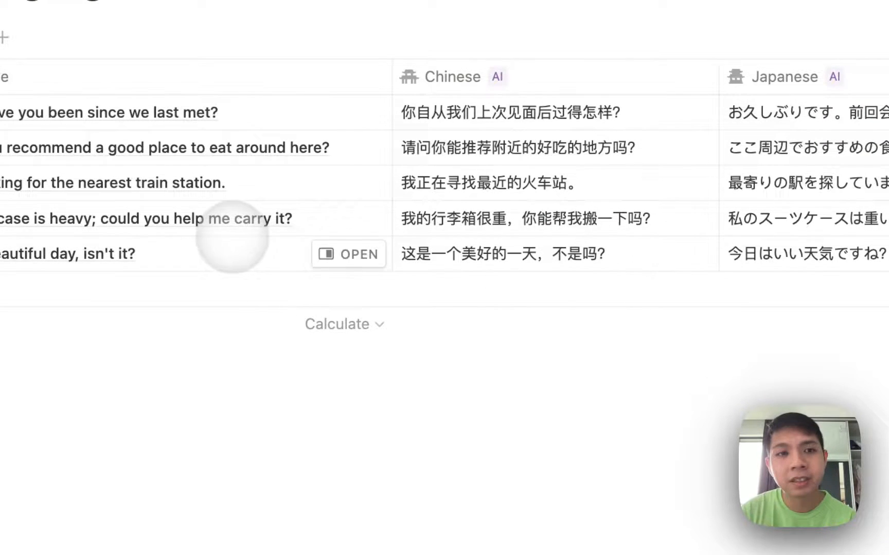
mouse_move(631, 309)
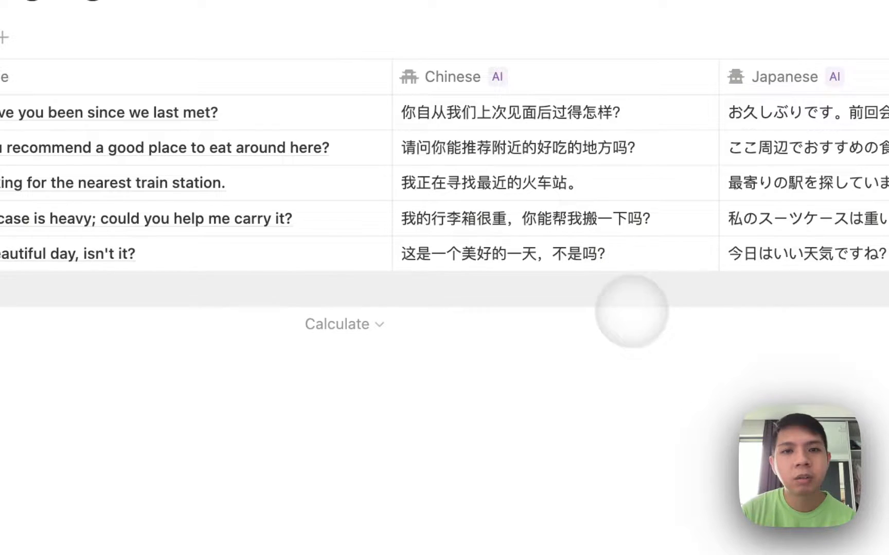
mouse_move(434, 267)
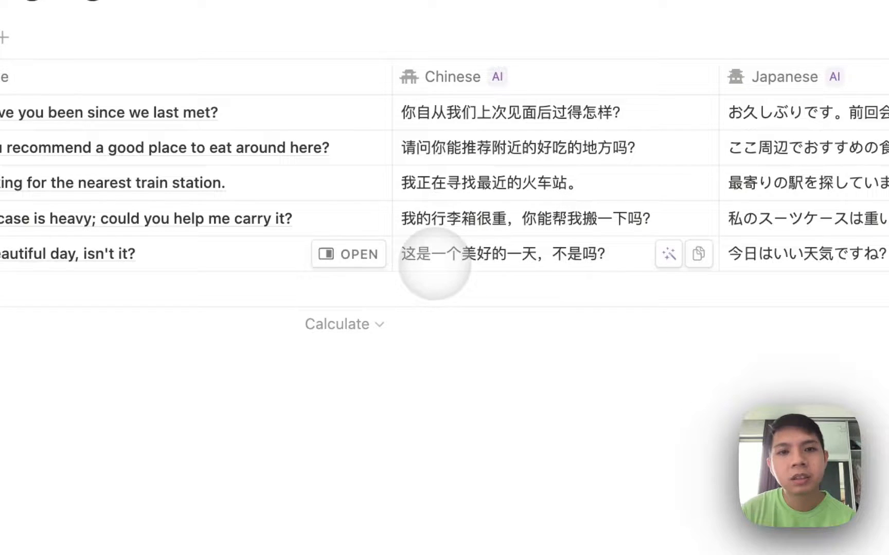
mouse_move(667, 253)
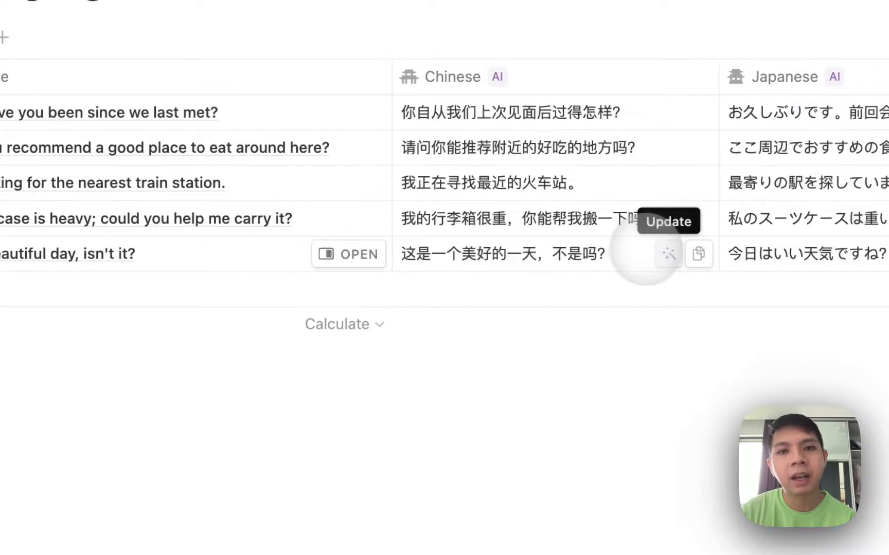